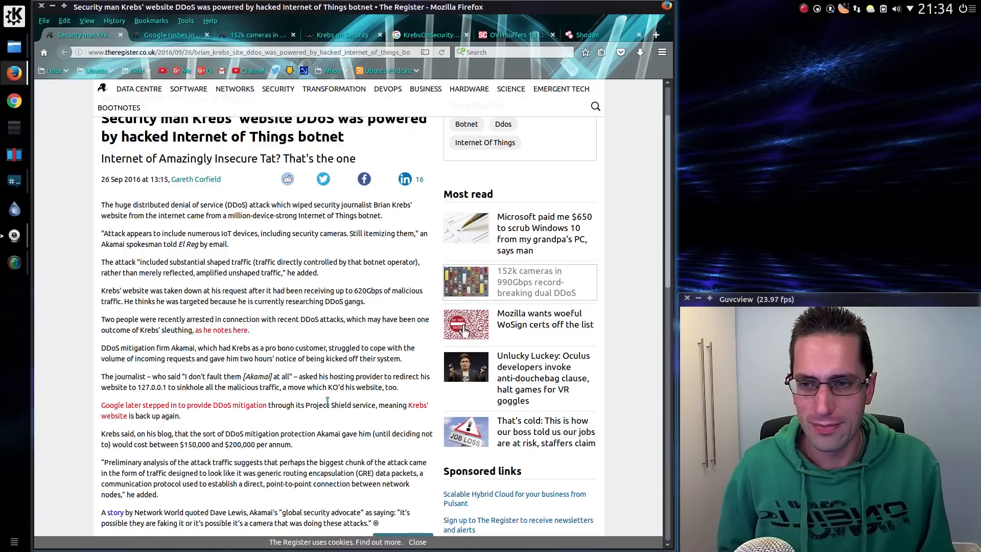
Step: Switch to the '152k cameras in 990Gbps DDoS' article and scroll to its attack traffic log
scroll("down", 3)
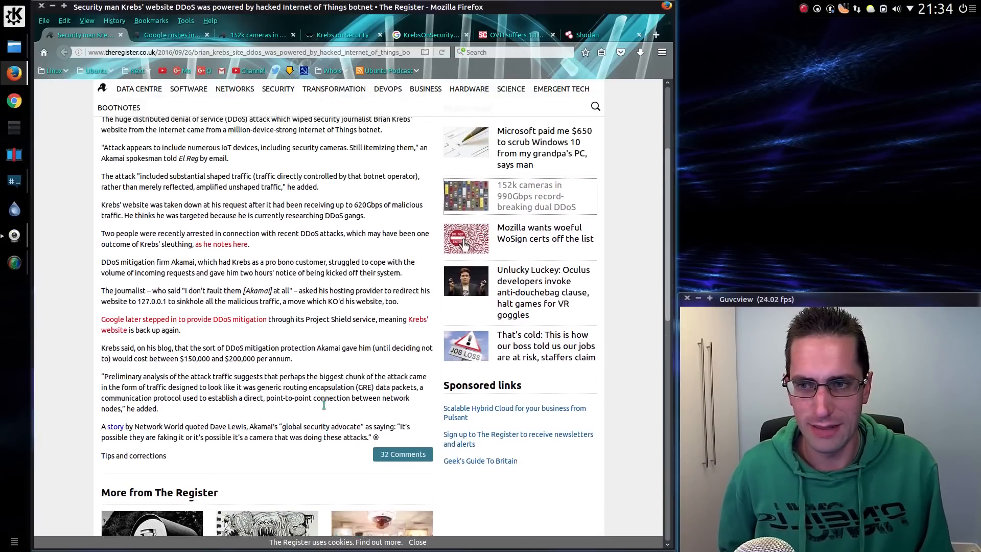
scroll("up", 3)
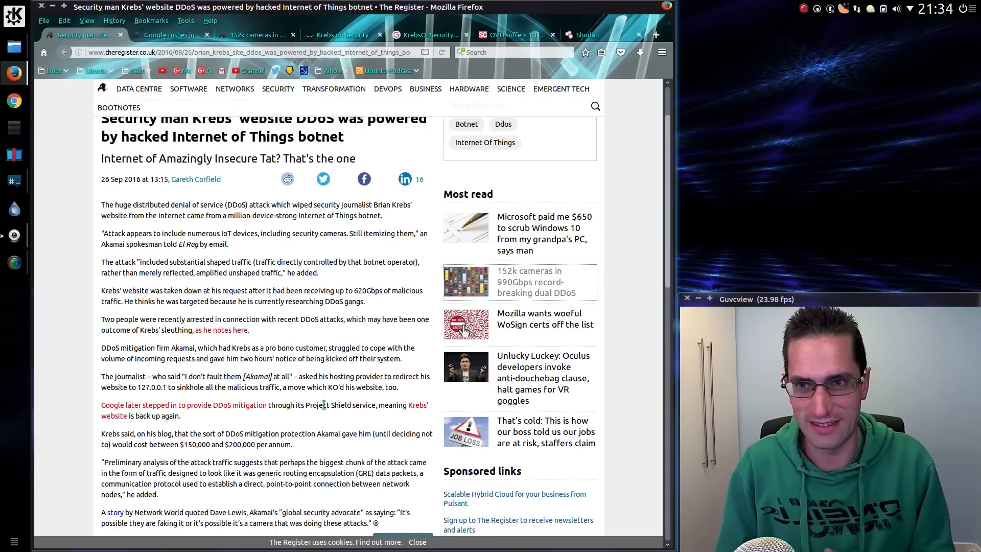
left_click(256, 35)
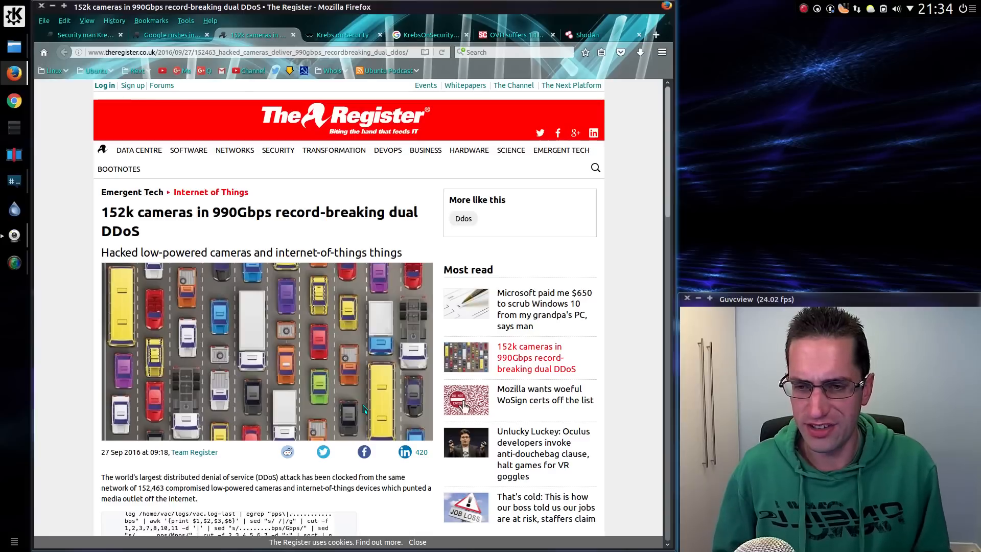
scroll("down", 3)
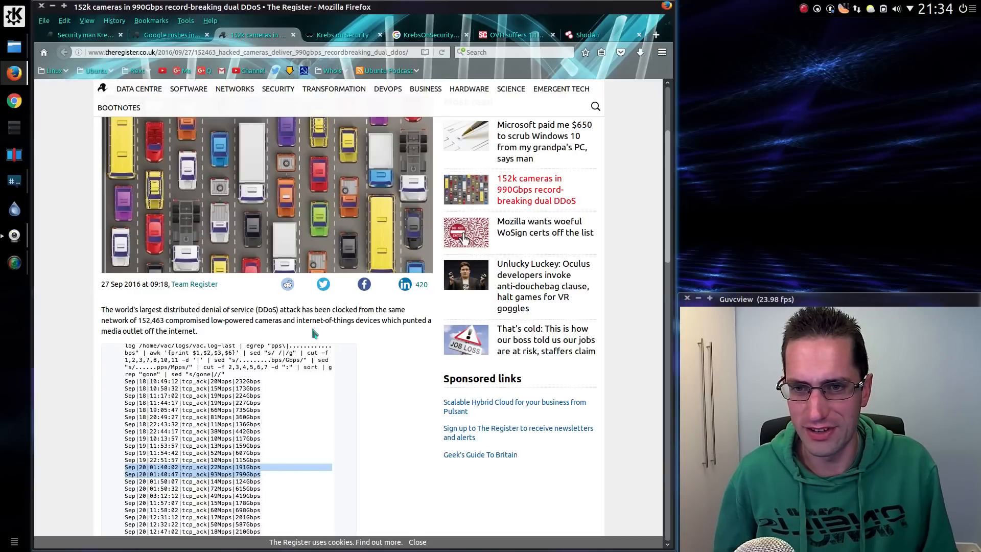
mouse_move(397, 335)
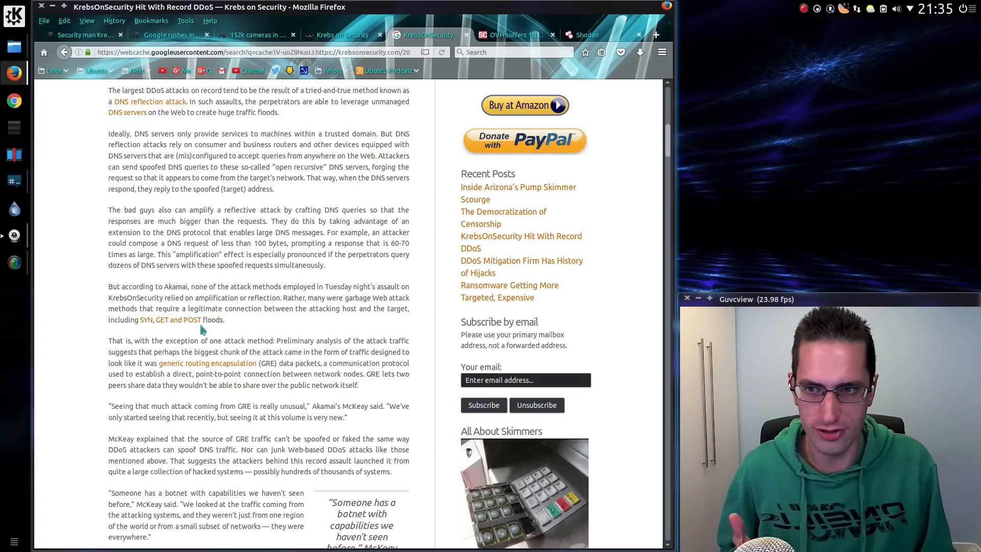
mouse_move(212, 330)
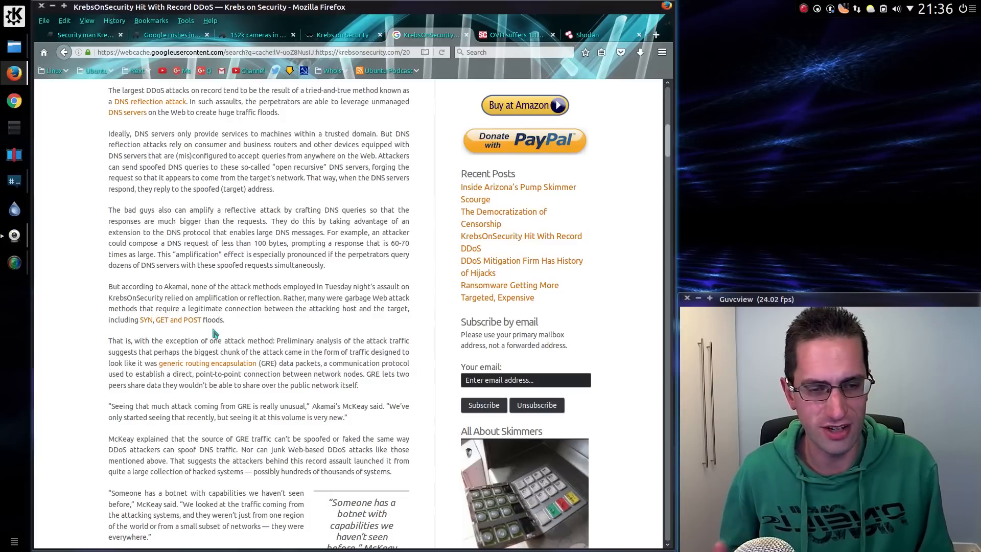
mouse_move(288, 285)
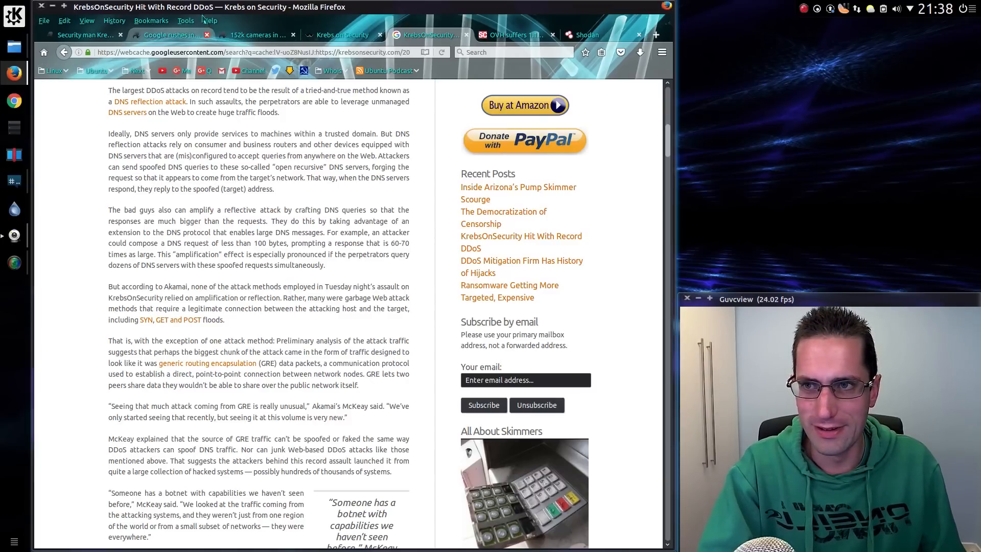
Step: Switch to the 'Google rushes in to shield Krebs' Register article
left_click(169, 35)
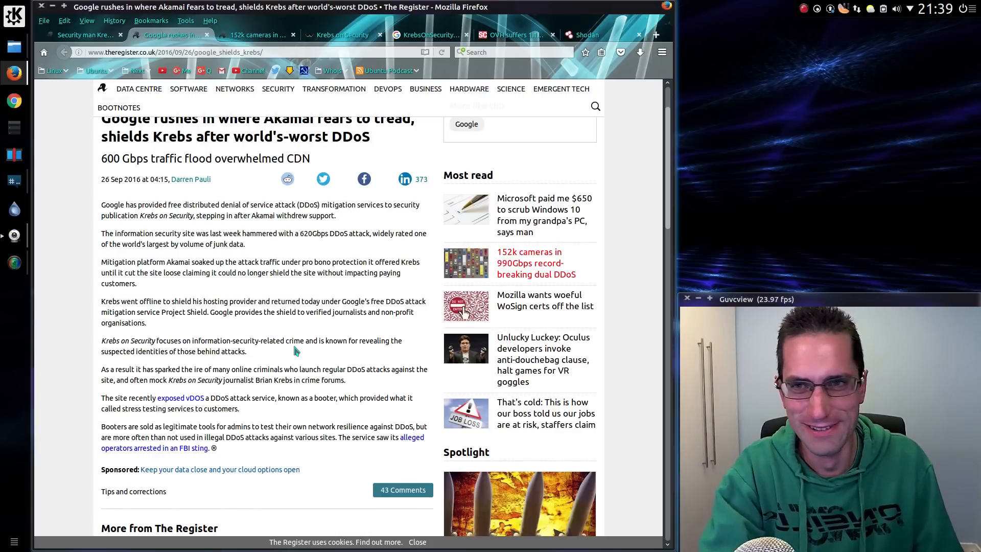
Step: Revisit the KrebsOnSecurity record DDoS article, then move on to the SC Magazine OVH 1.1Tbps article
left_click(344, 35)
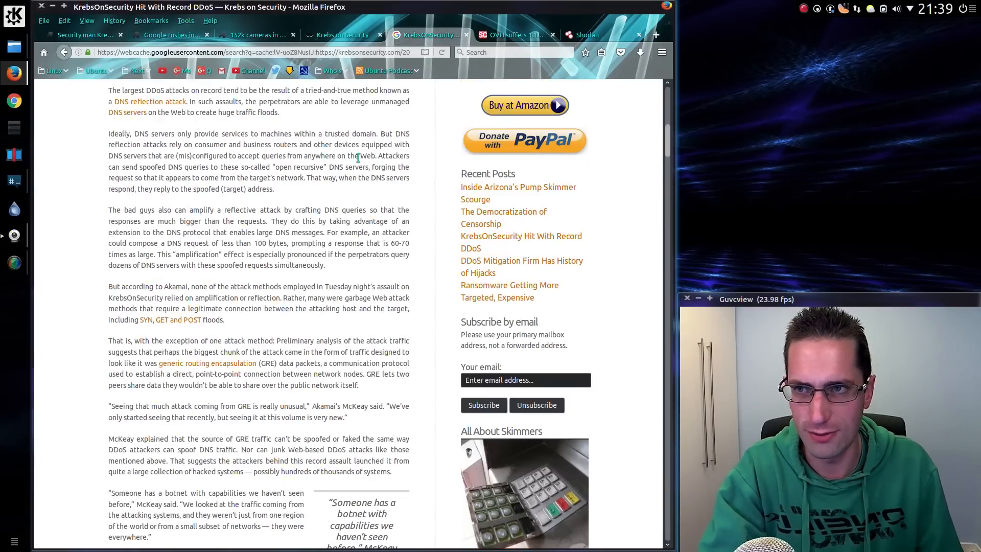
left_click(511, 35)
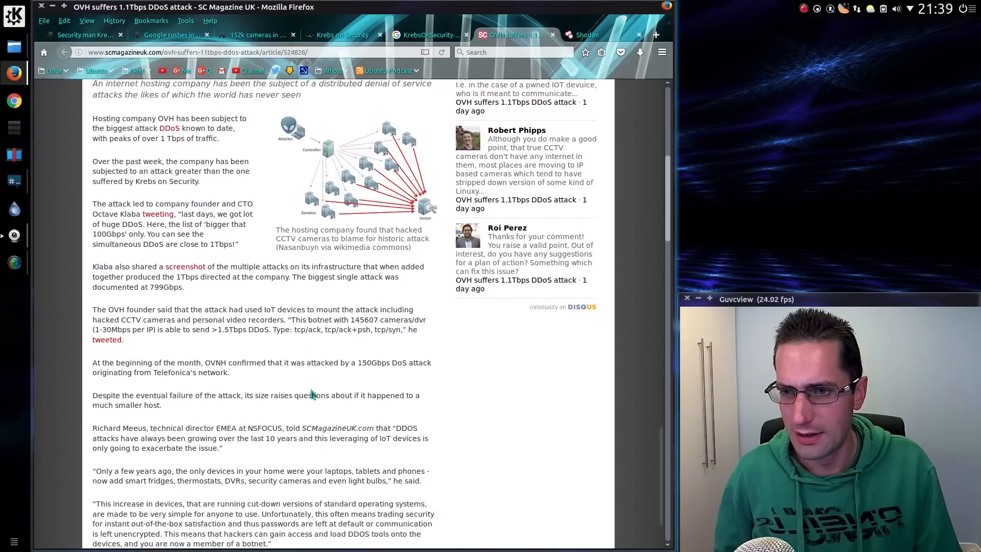
Step: Read down the SC Magazine OVH article and switch to the Shodan search engine home page
scroll("down", 3)
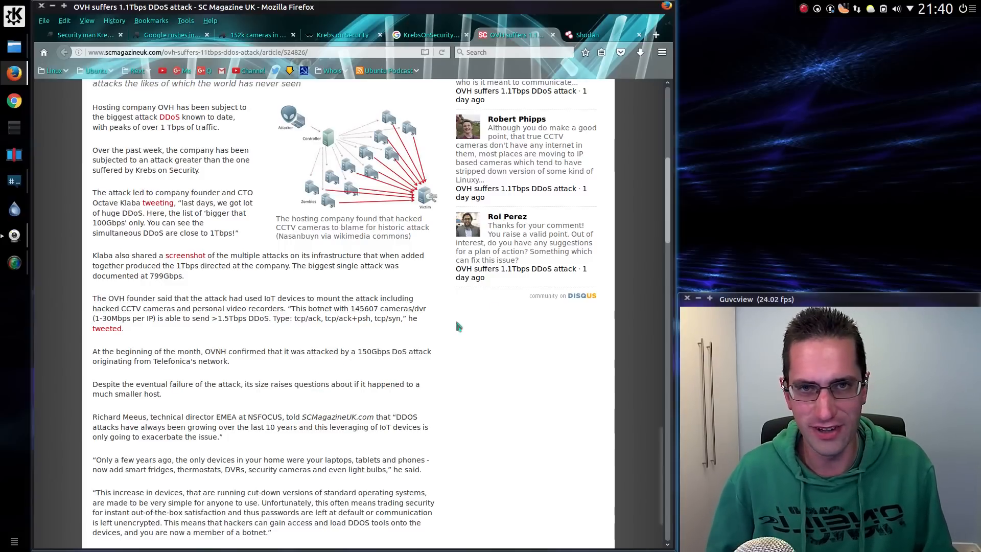
left_click(584, 35)
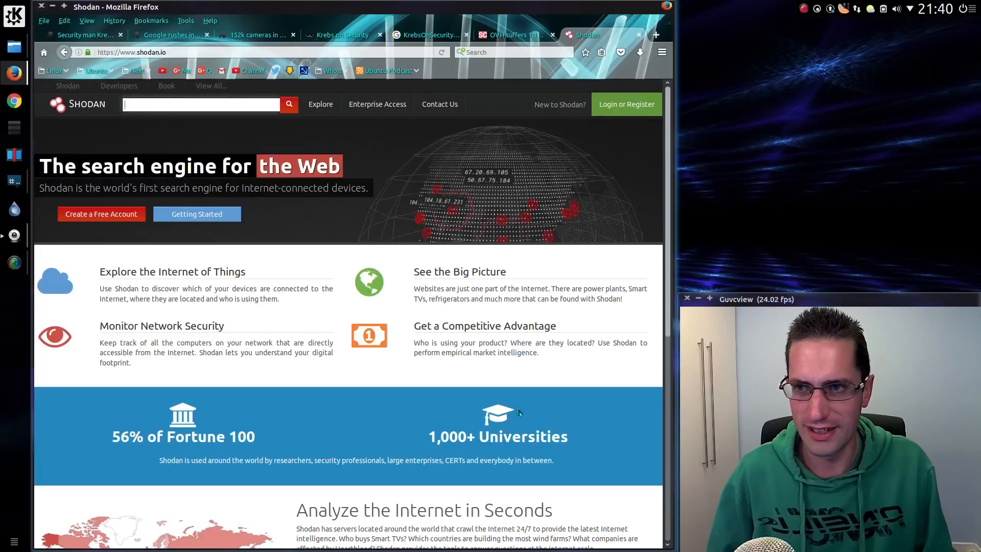